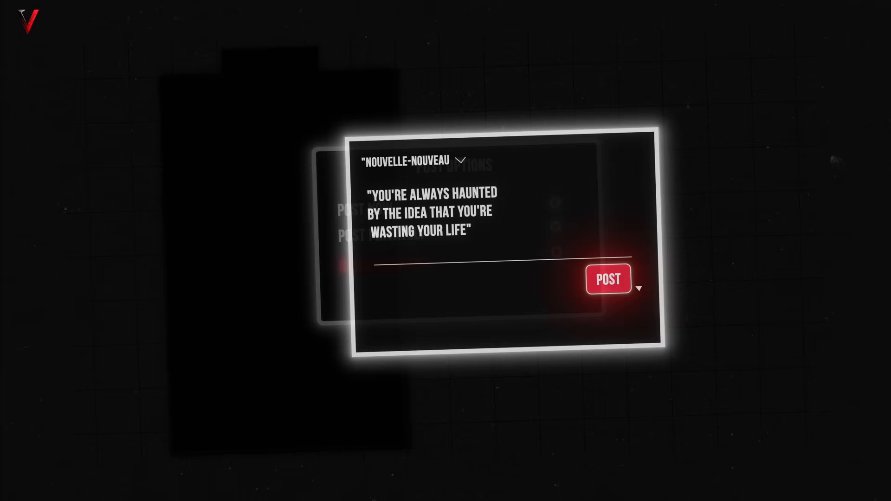
left_click(609, 279)
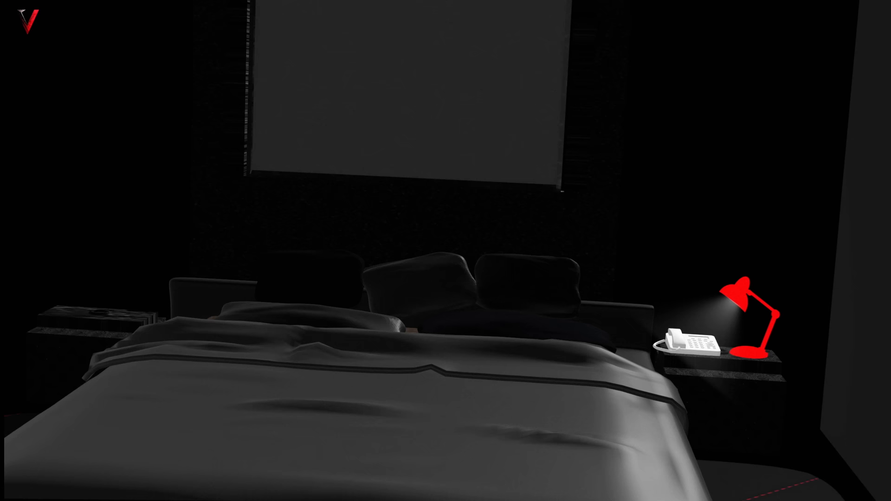